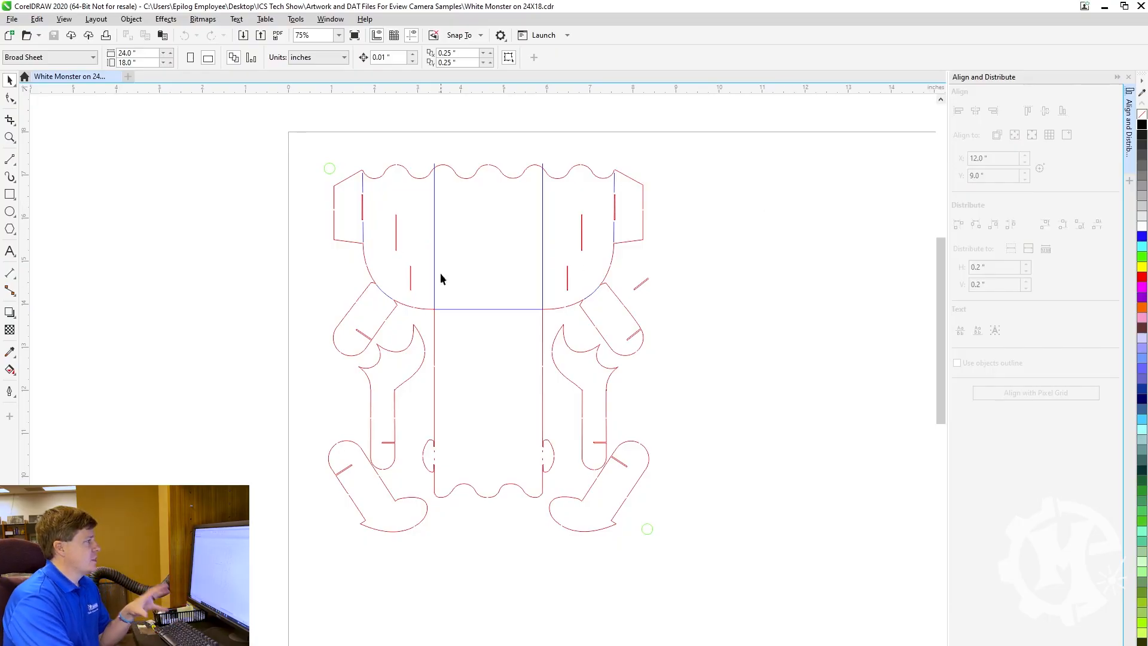
mouse_move(334, 191)
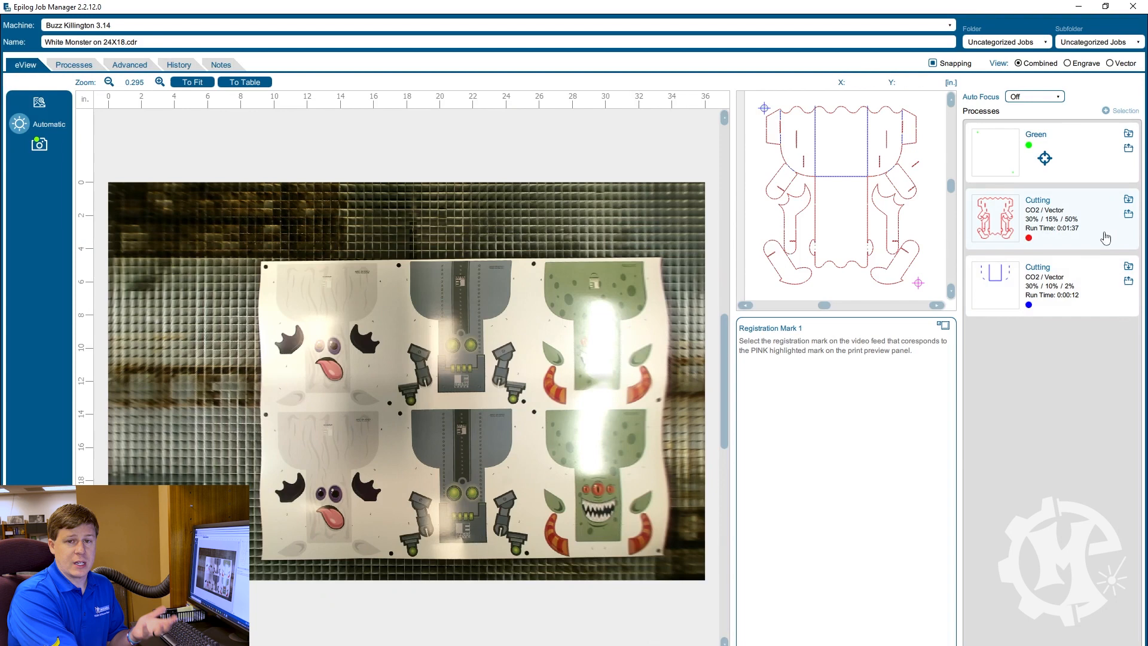
mouse_move(1111, 214)
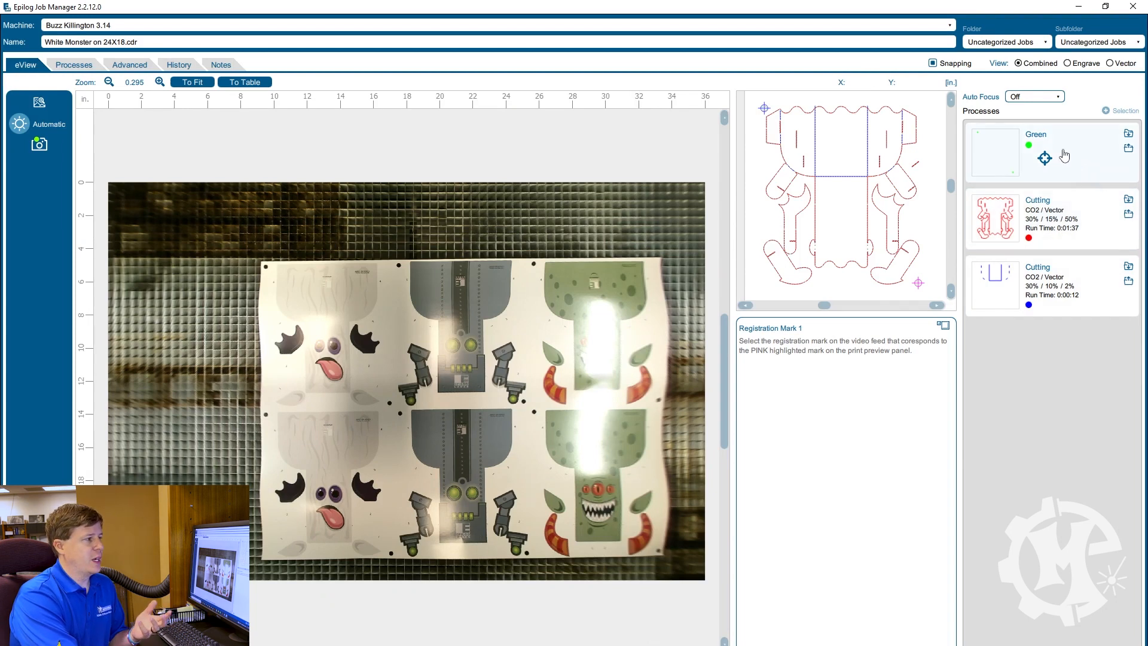
Step: Select the Green registration process for the White Monster job in the eView camera view
click(1035, 134)
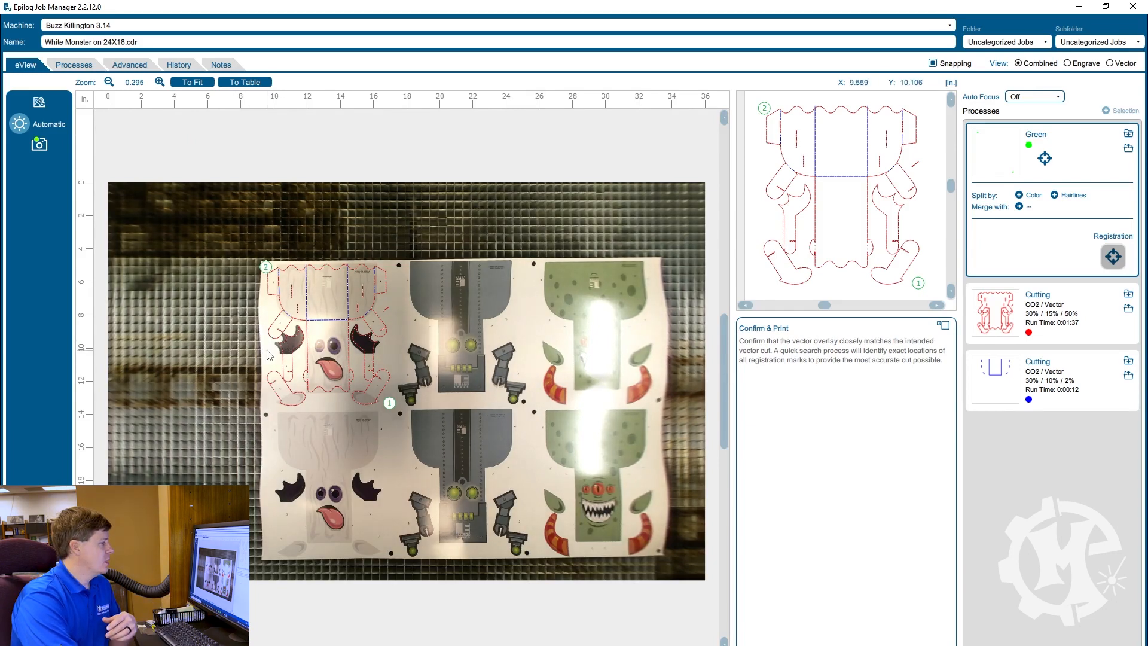
Step: Zoom in to verify the cut outline over the print, then Print to launch the Hunting Routine
click(159, 82)
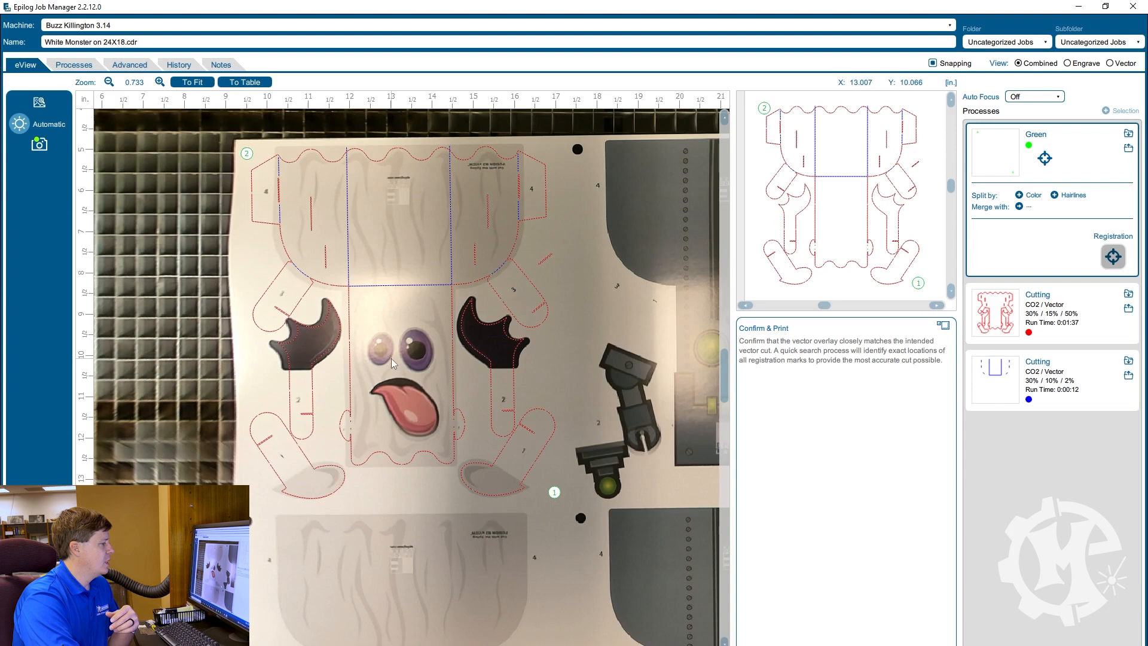
mouse_move(273, 224)
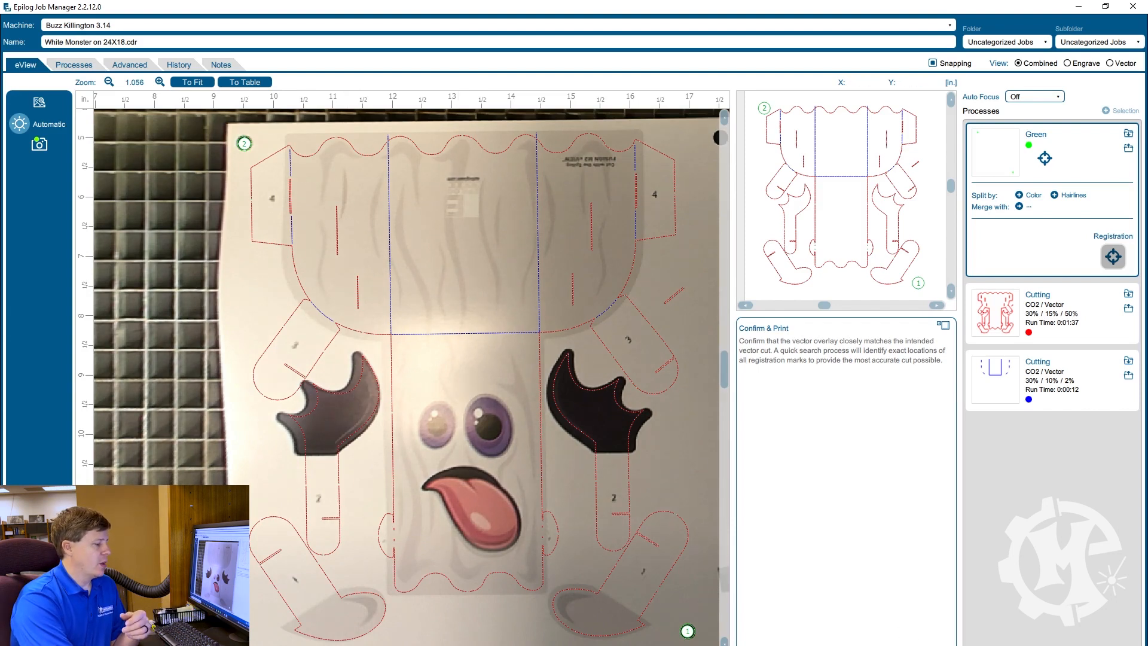
click(1111, 256)
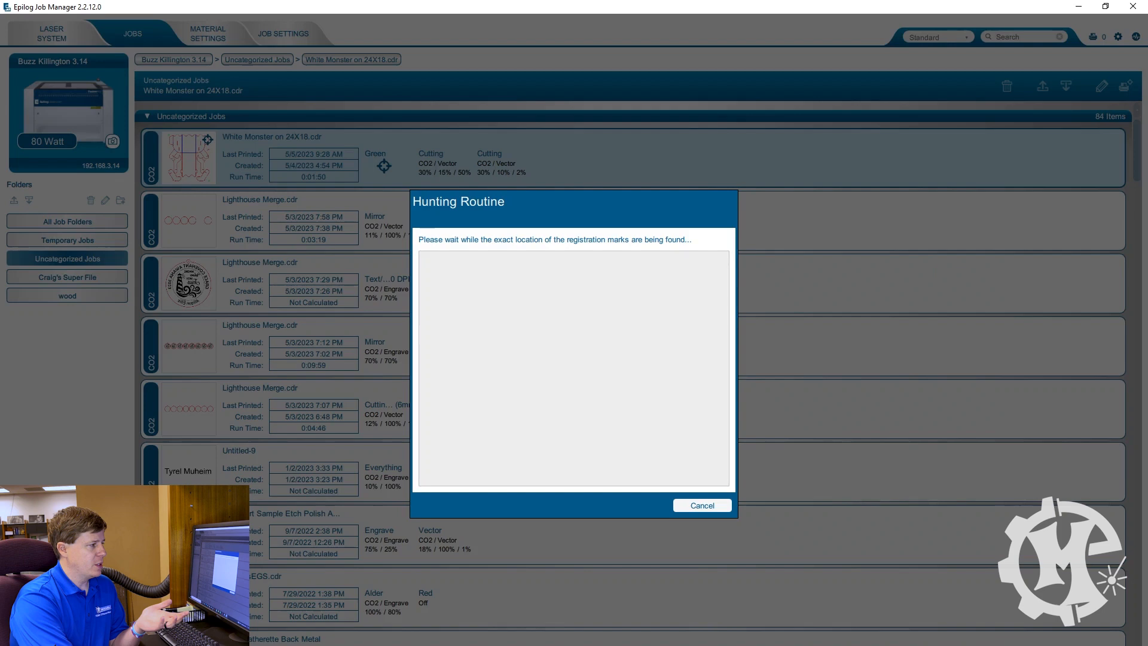